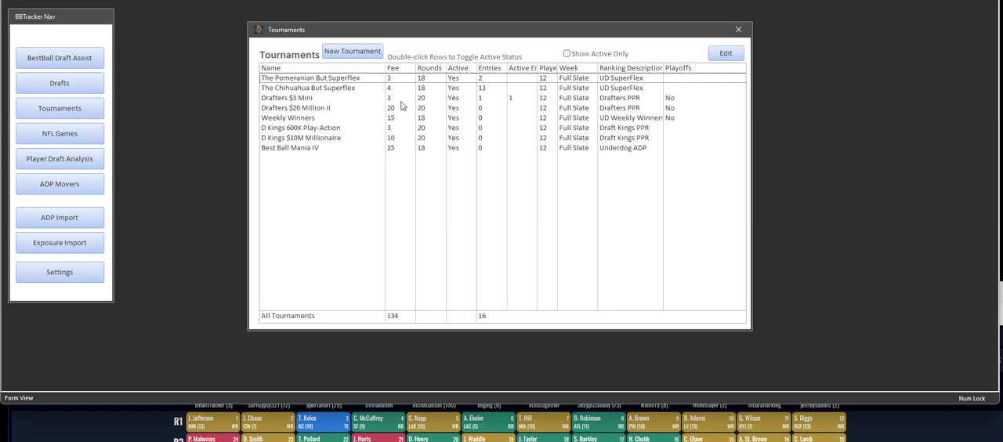
mouse_move(420, 123)
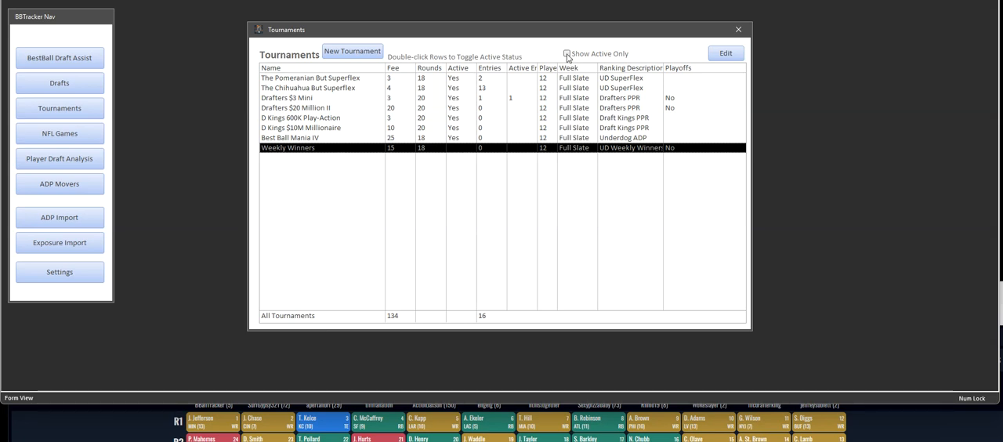
Filter the Tournaments list to show only the three active contests via Show Active Only.
click(566, 53)
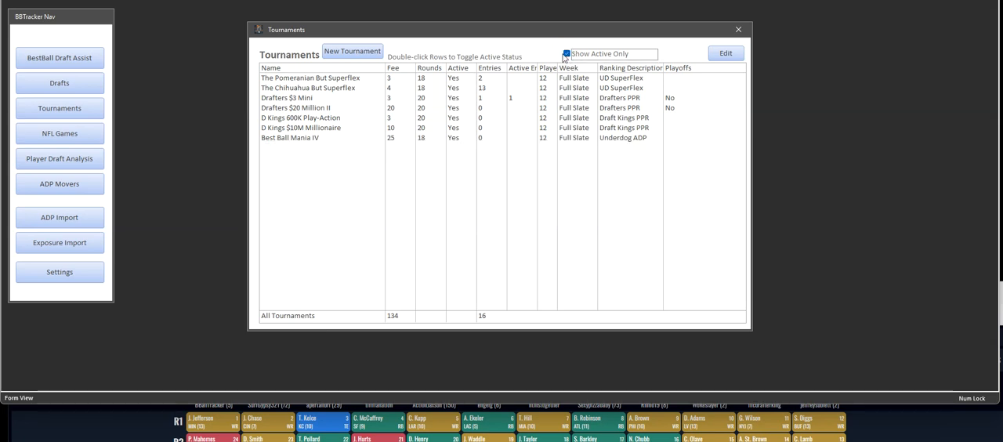
click(567, 53)
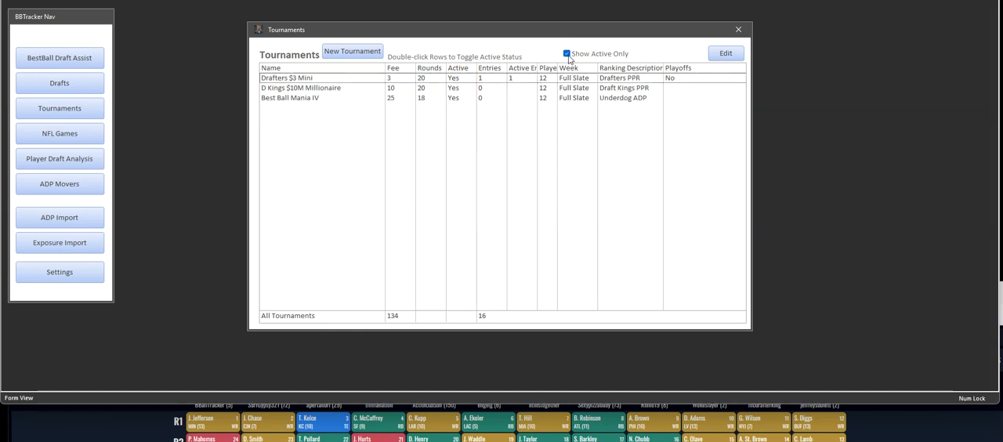
Clear the Show Active Only filter so all eight tournaments are listed again.
click(568, 54)
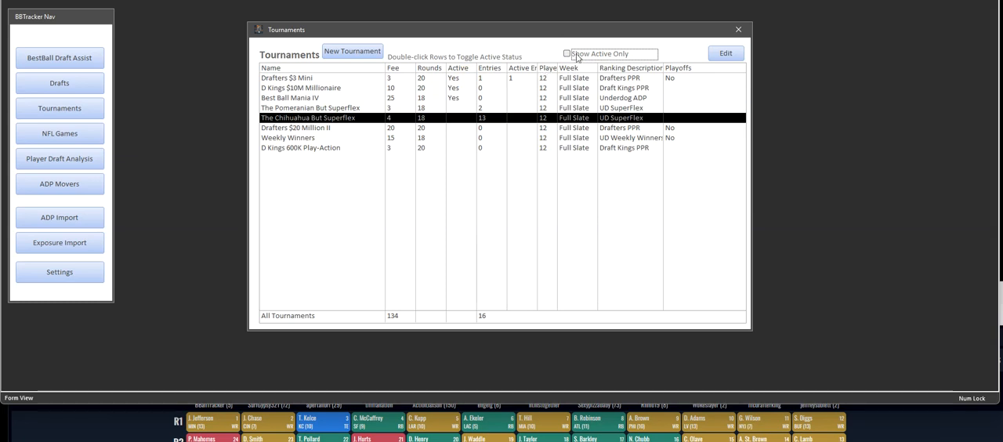
mouse_move(446, 138)
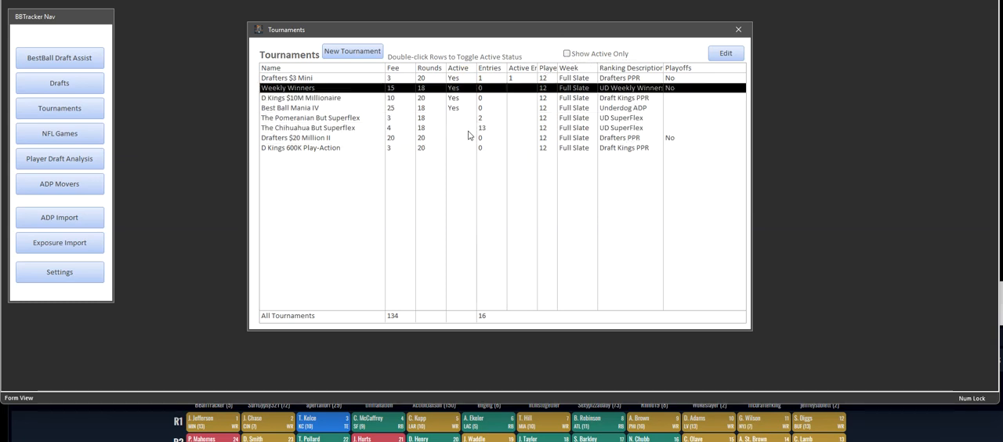
mouse_move(332, 122)
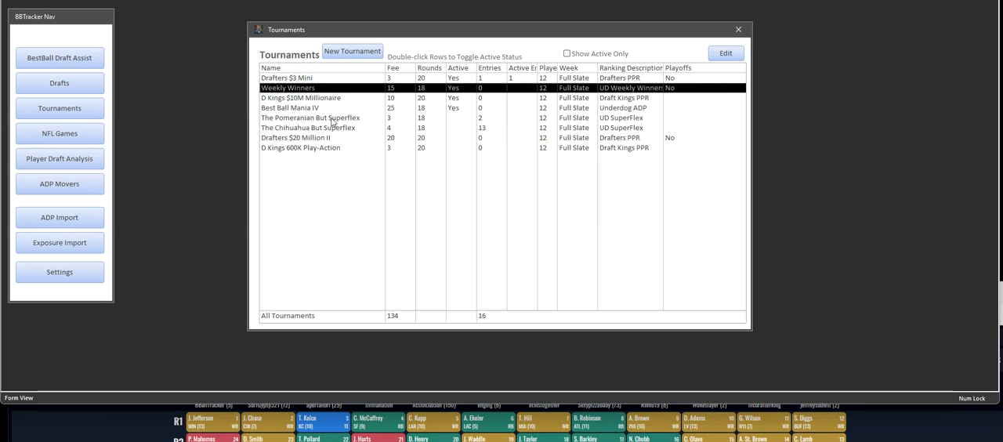
mouse_move(337, 132)
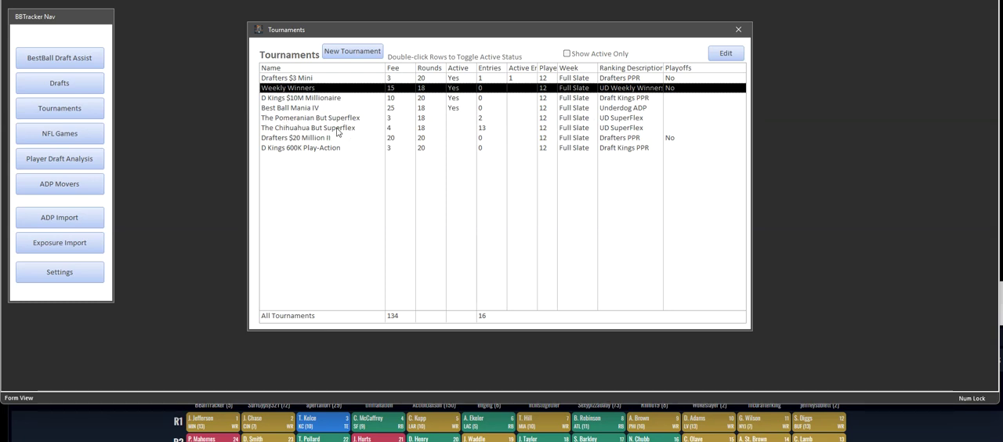
mouse_move(488, 135)
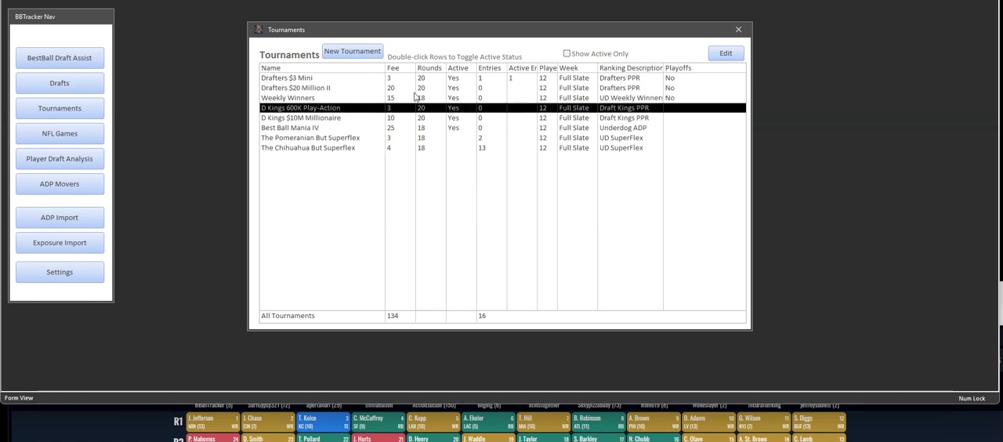
mouse_move(420, 93)
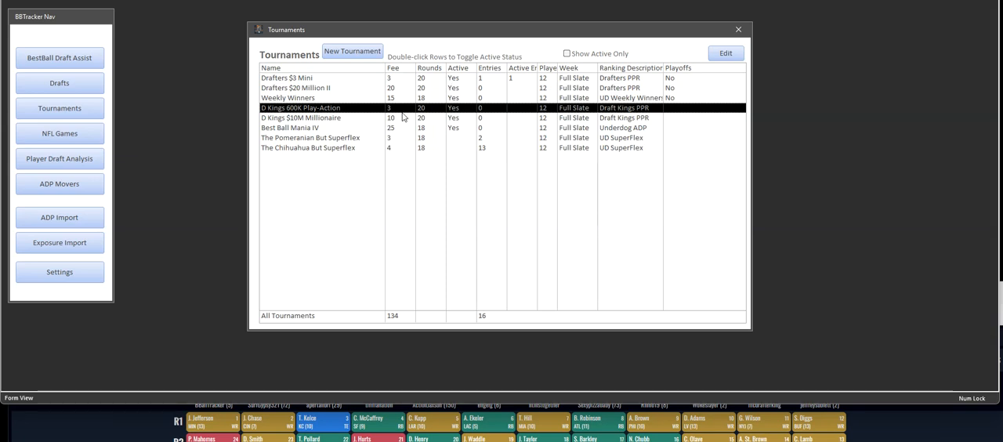
mouse_move(645, 83)
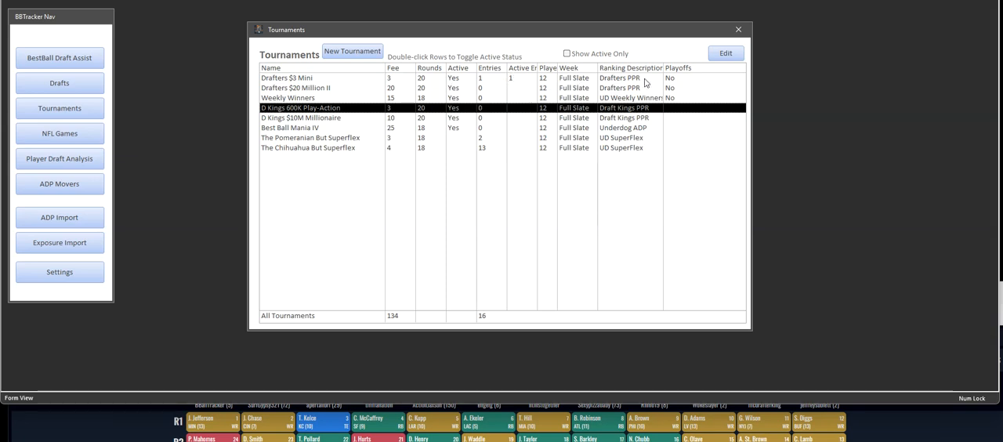
mouse_move(668, 97)
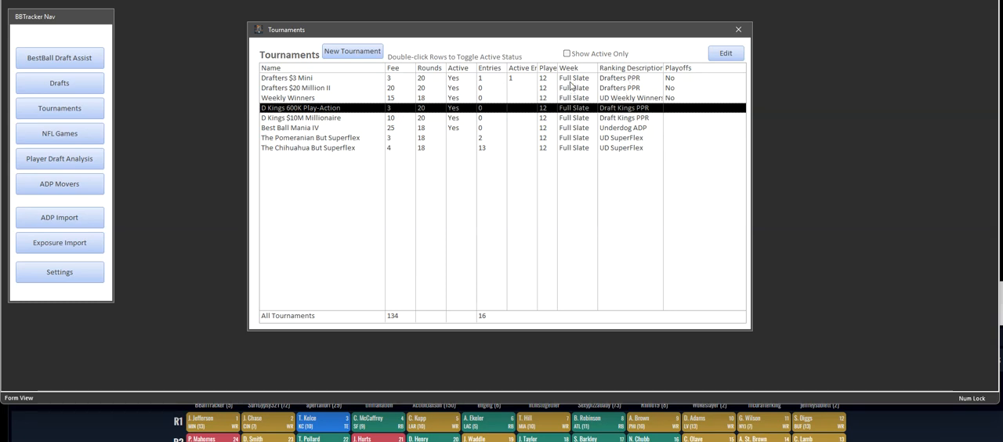
mouse_move(580, 156)
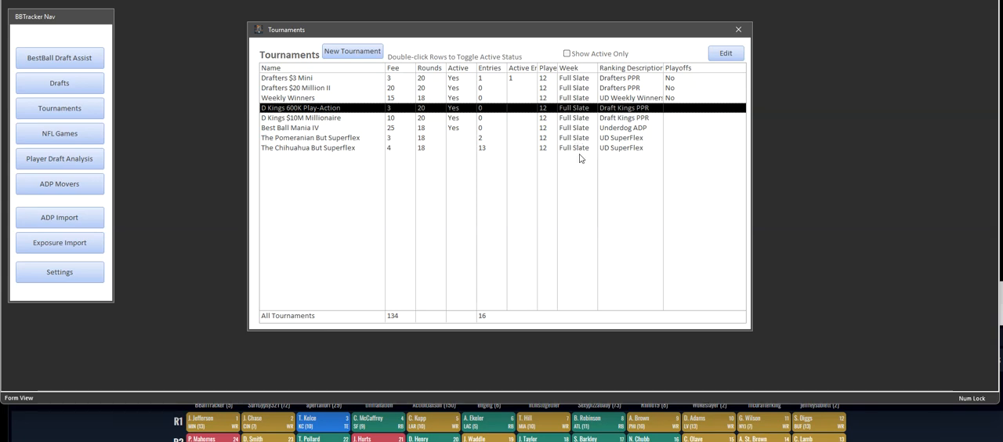
mouse_move(569, 144)
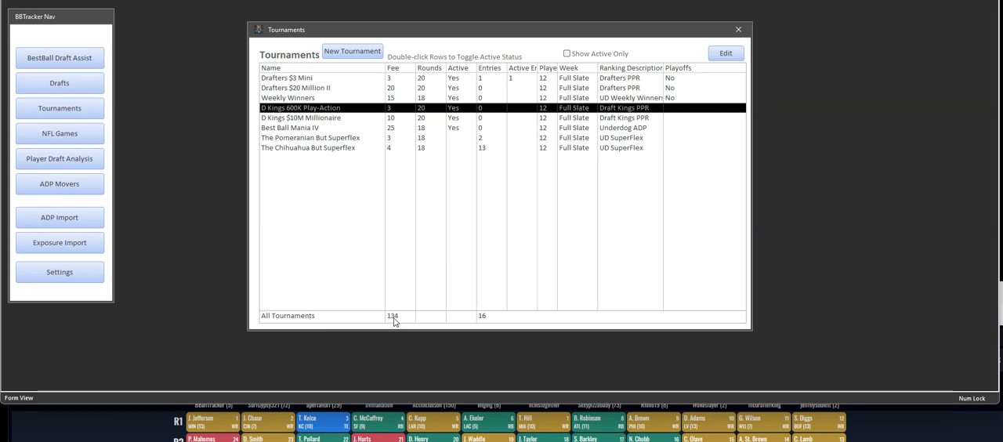
mouse_move(484, 322)
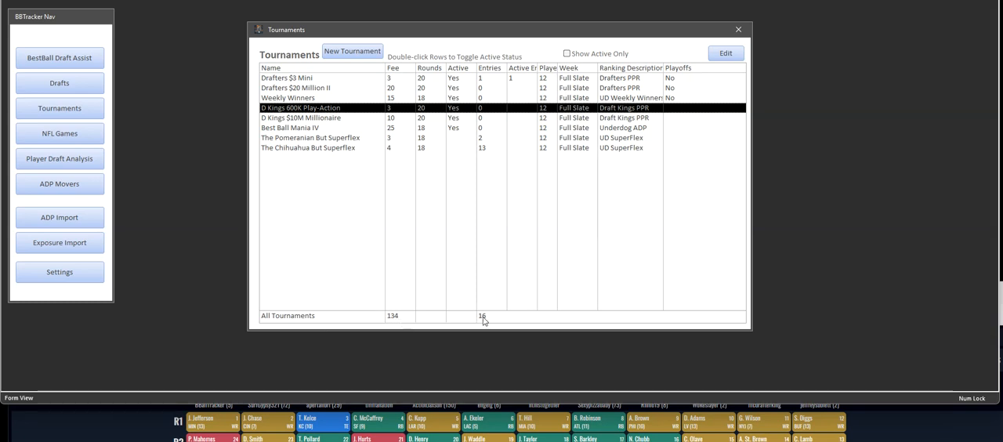
mouse_move(398, 317)
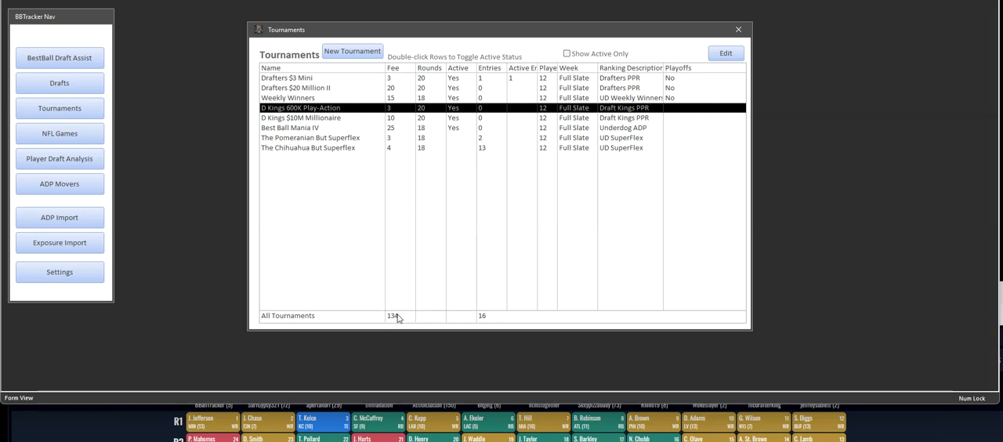
mouse_move(492, 315)
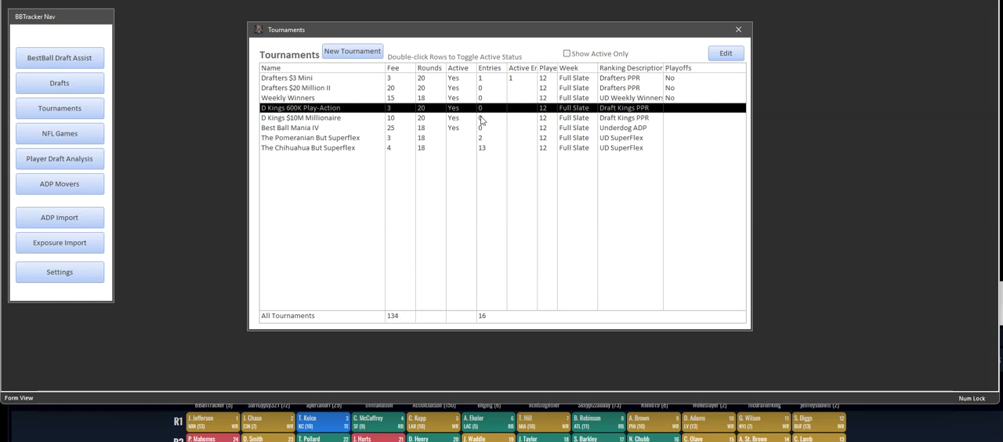
mouse_move(395, 135)
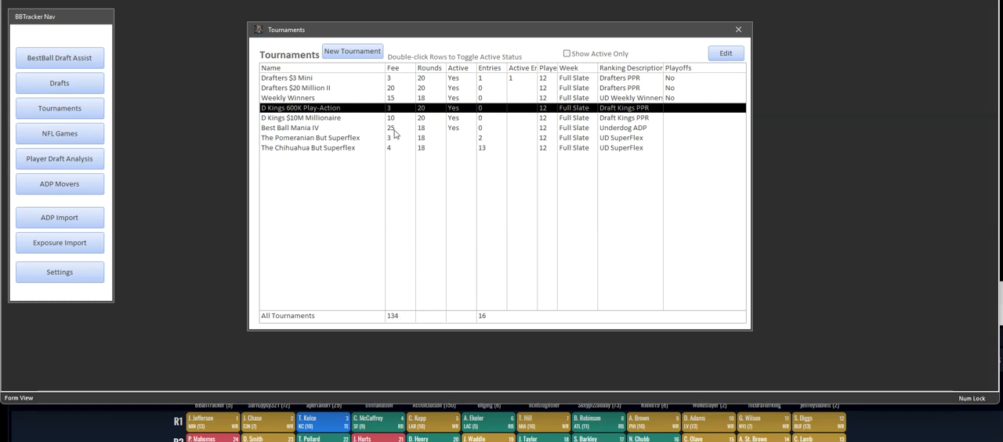
mouse_move(465, 158)
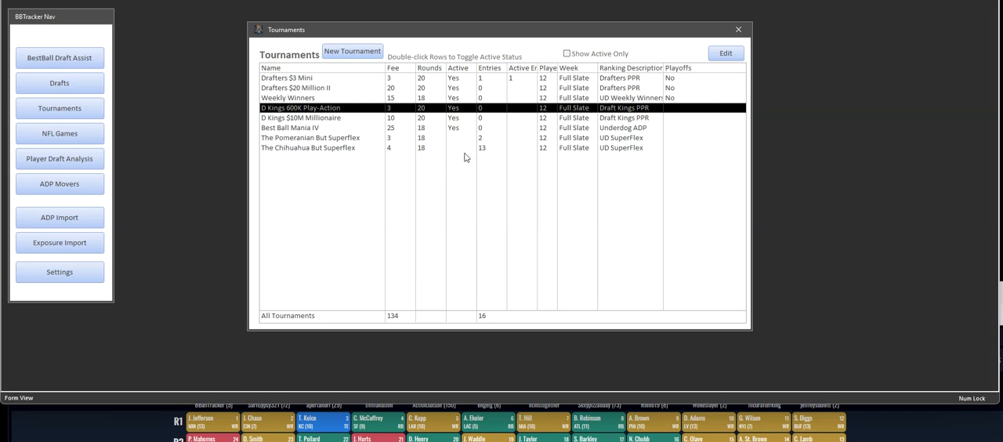
mouse_move(467, 116)
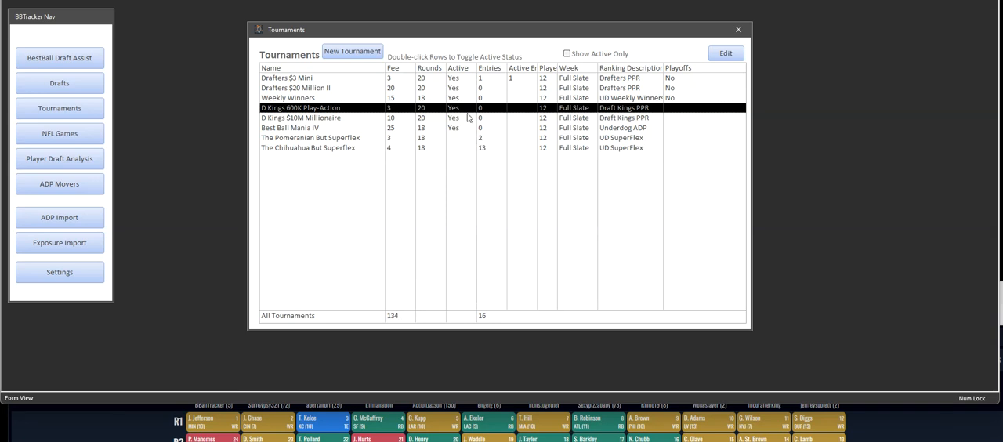